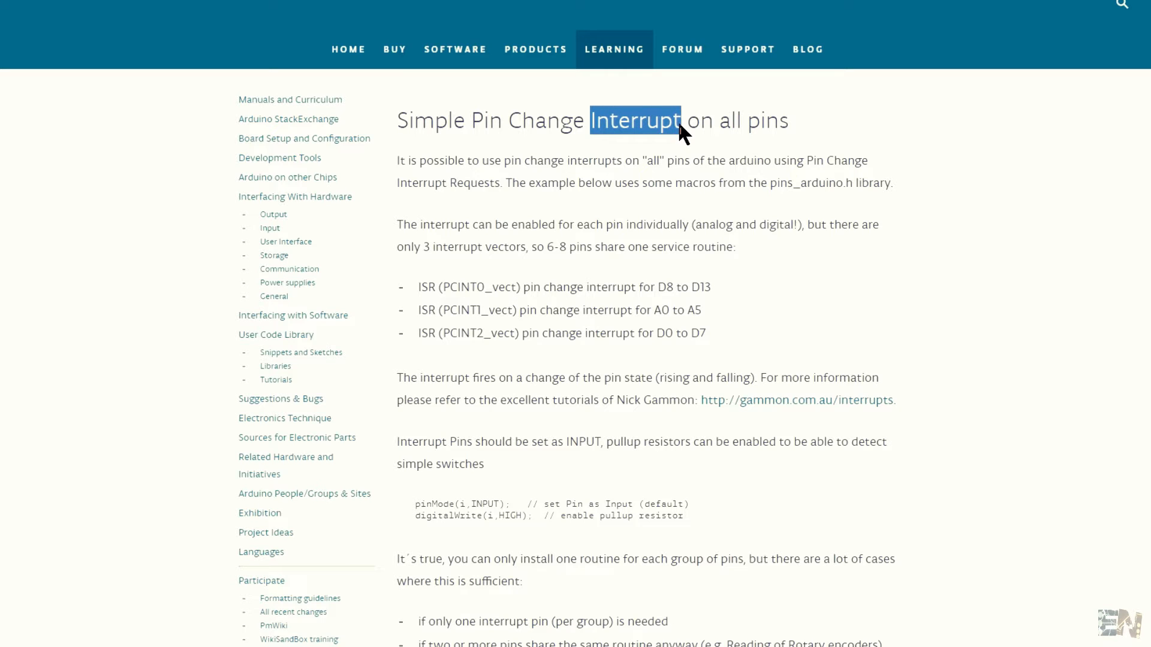
Step: Highlight passages on the Simple Pin Change Interrupt reference page while reading it
left_click(522, 287)
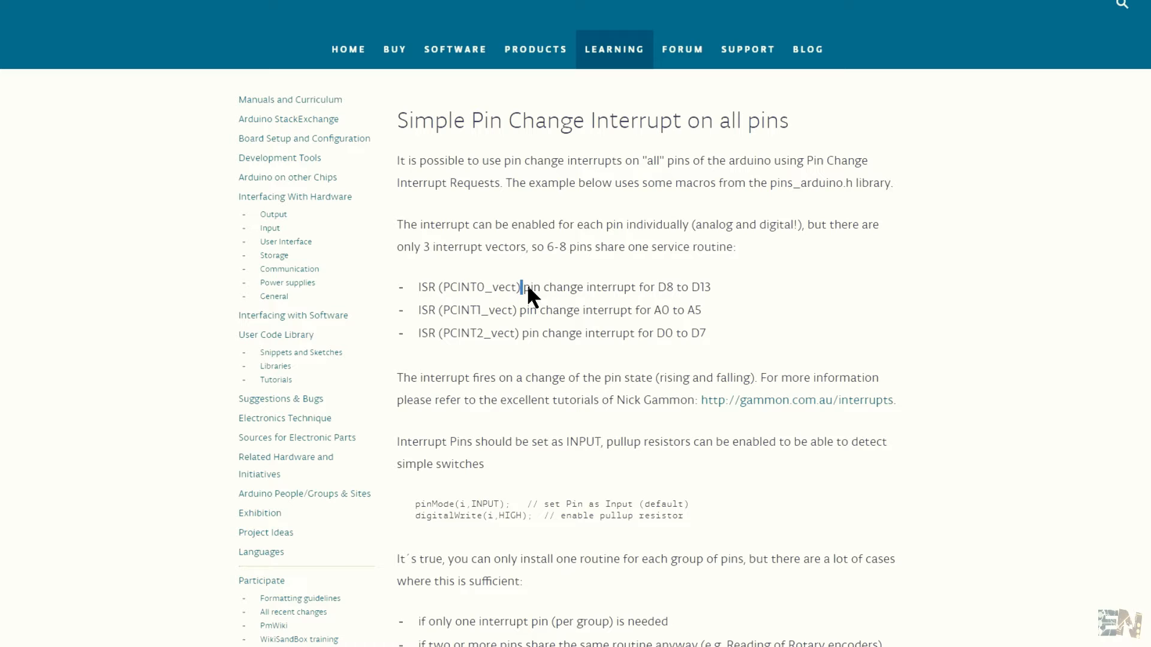
left_click_drag(522, 287, 582, 287)
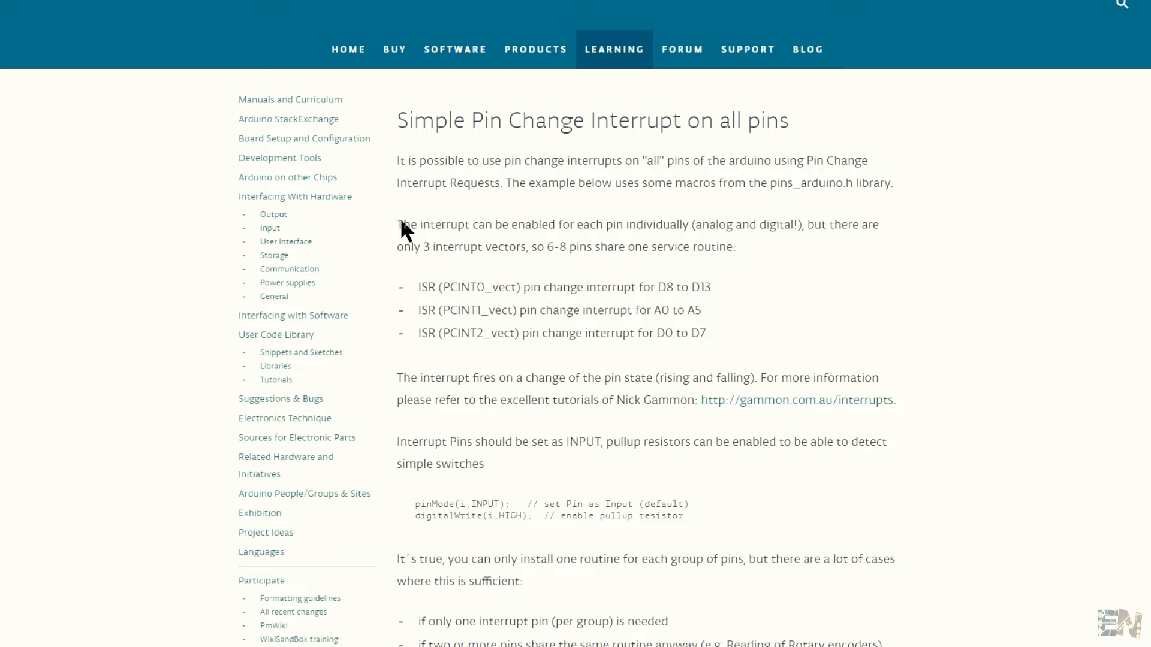
left_click_drag(396, 224, 652, 247)
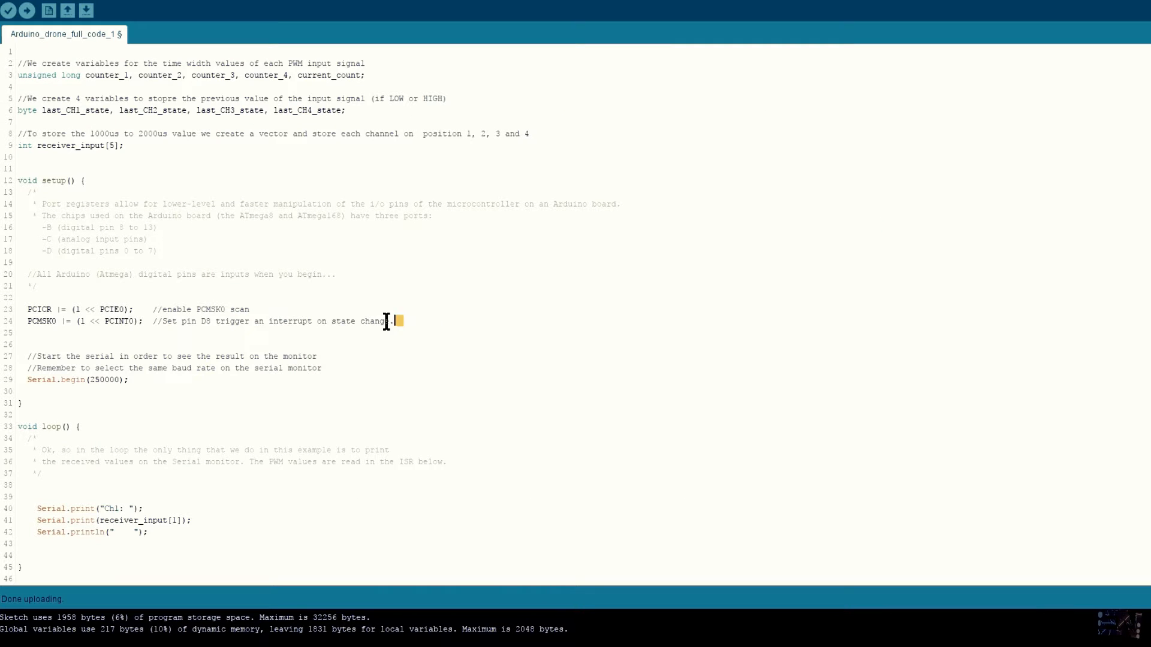
left_click_drag(396, 320, 27, 309)
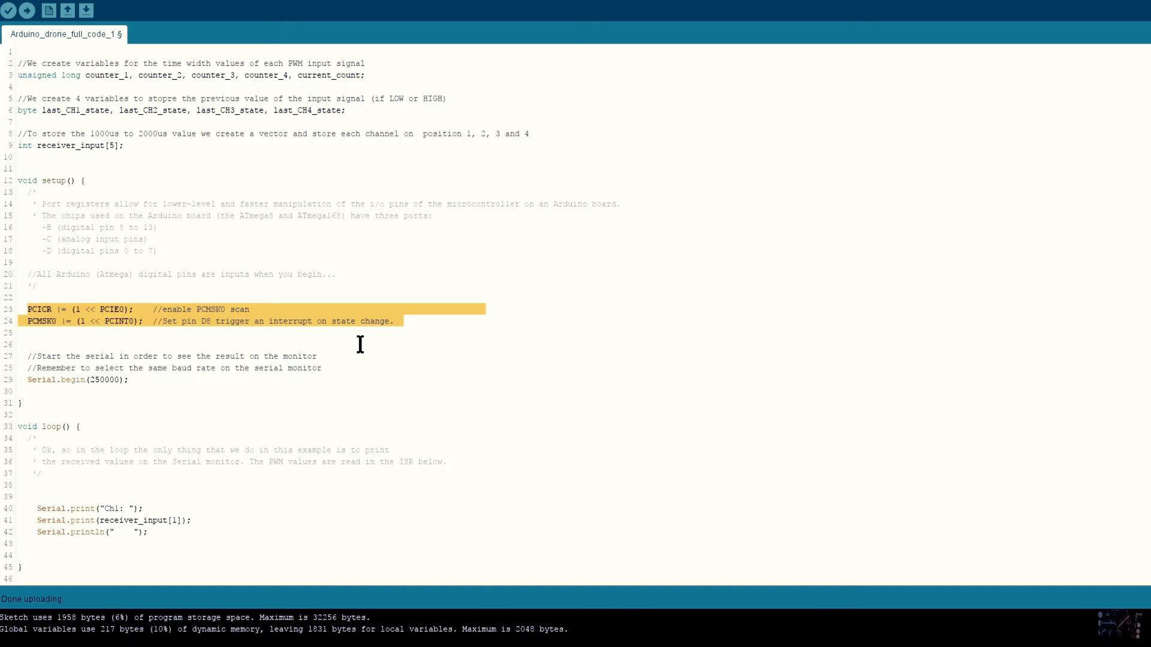
mouse_move(201, 239)
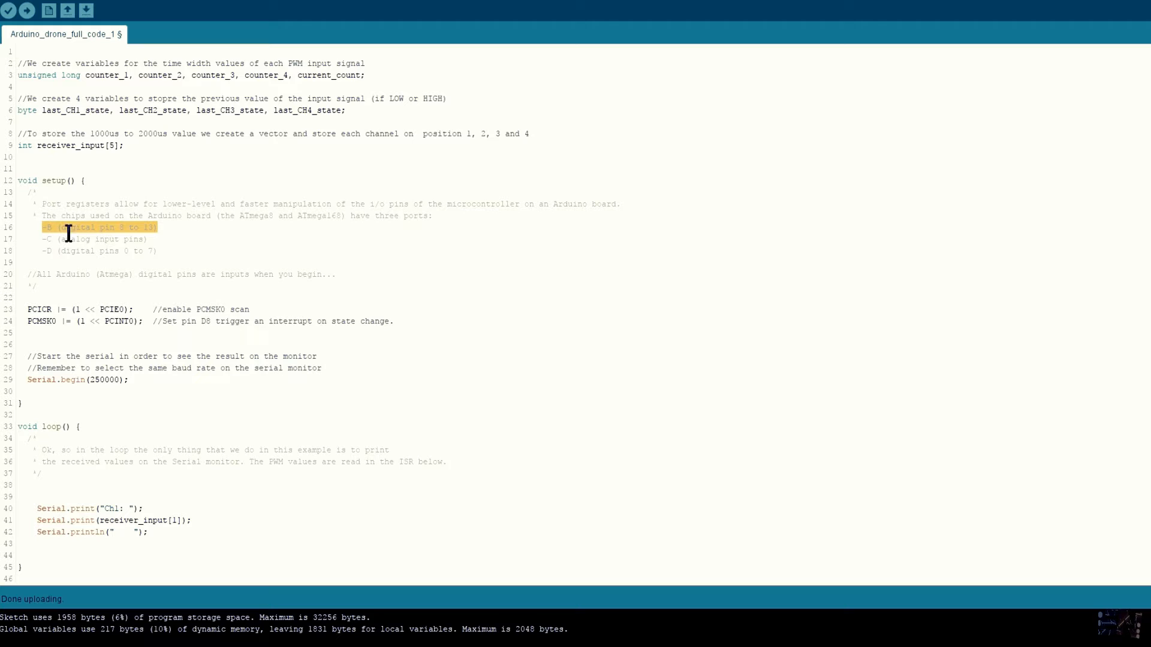
mouse_move(174, 232)
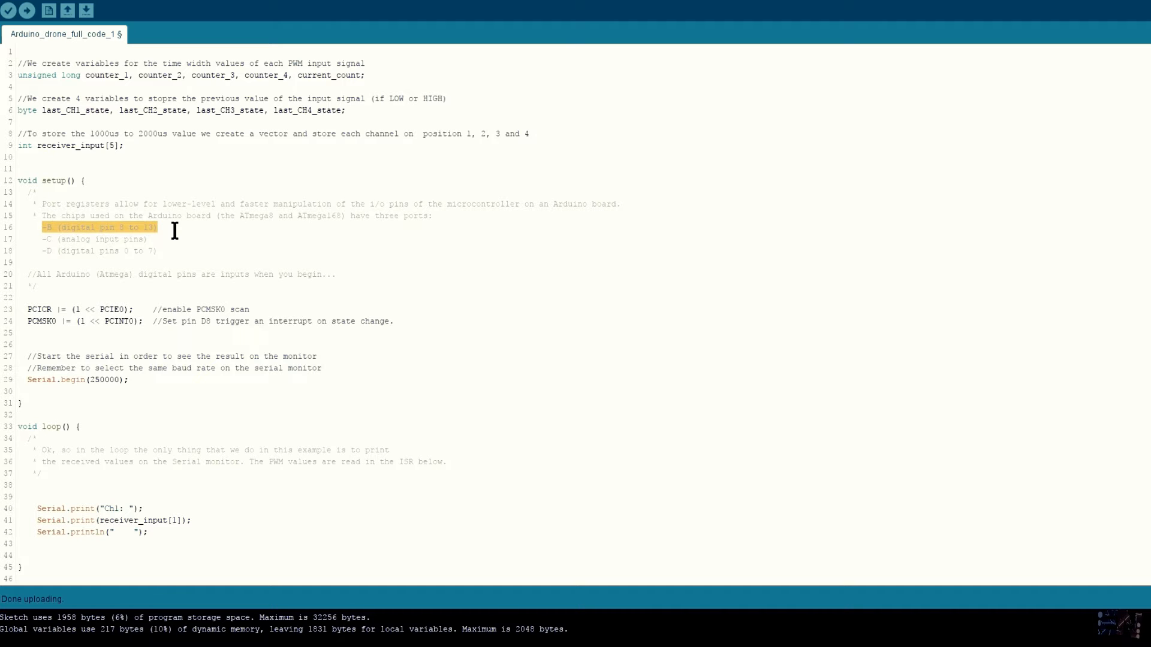
scroll("down", 3)
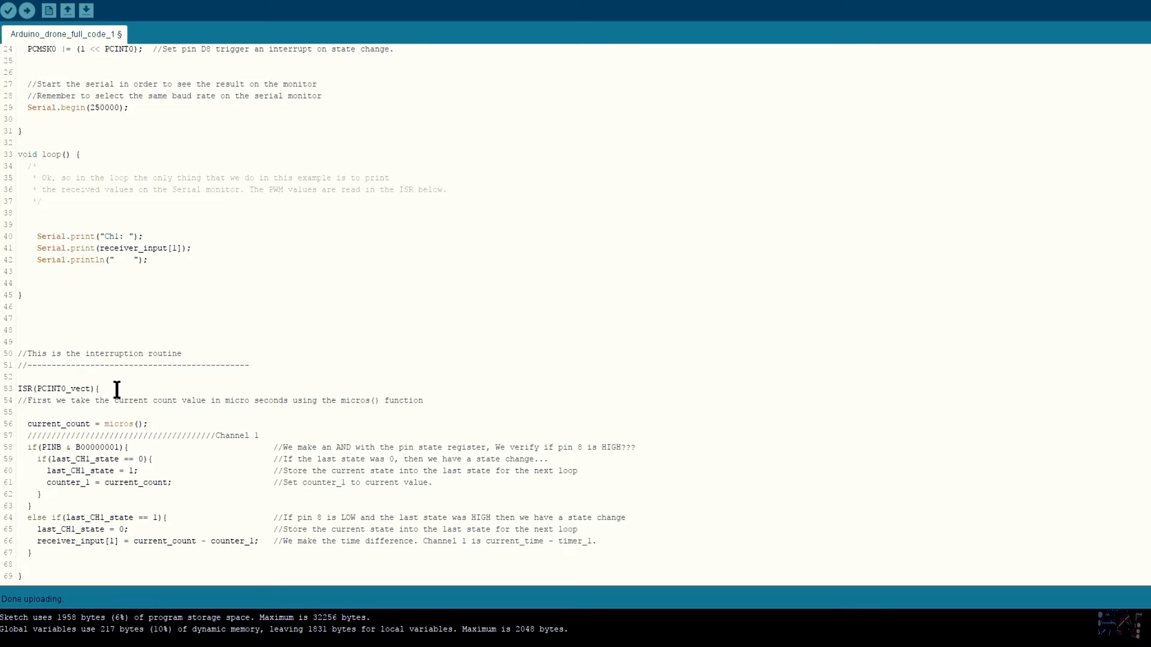
Step: Upload the sketch using input_YAW, input_PITCH, input_ROLL and input_THROTTLE variables
double_click(45, 388)
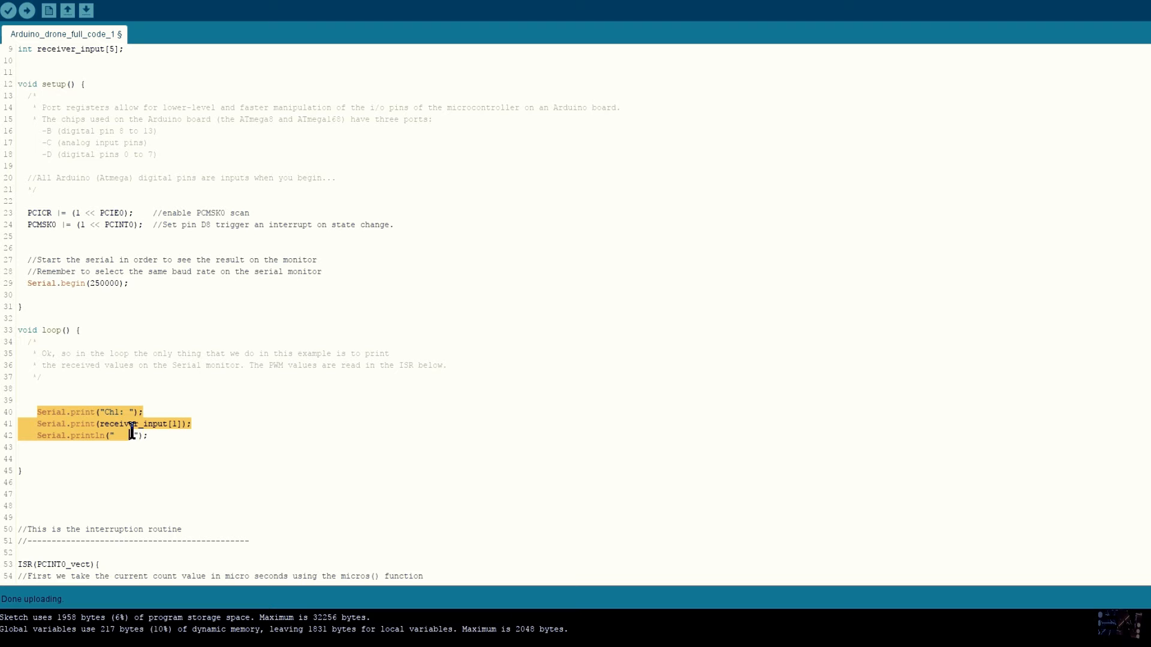
left_click(28, 12)
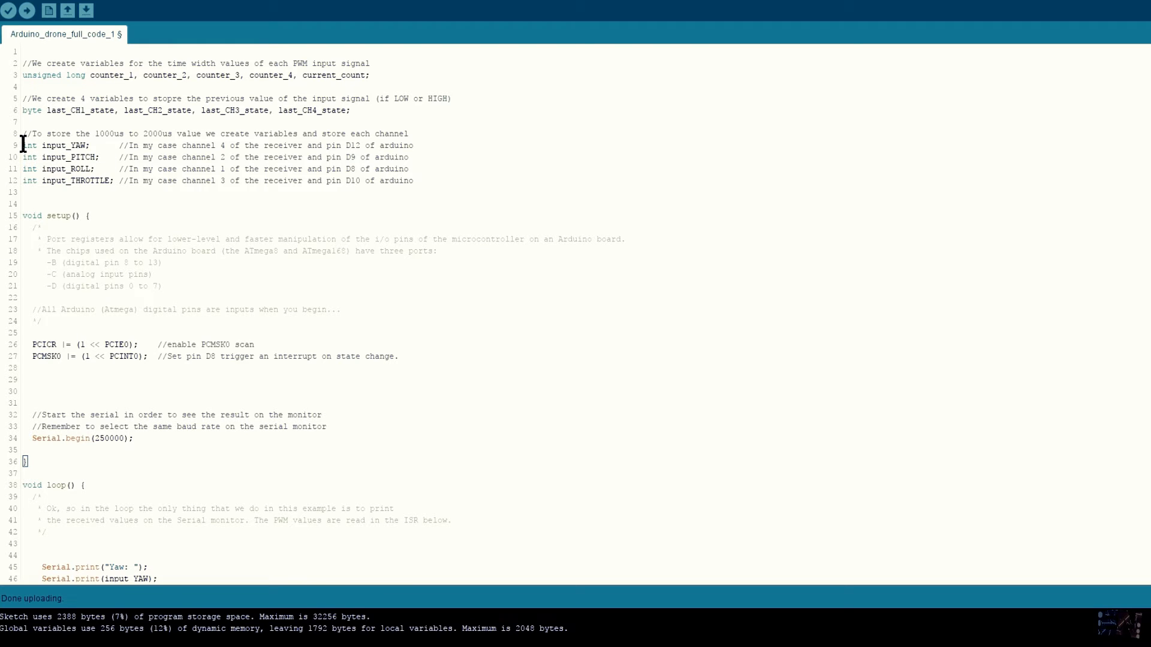
Step: Review the D8–D10 PCMSK0 mask lines and the Channel 2 PINB & B00000010 test
left_click_drag(23, 144, 373, 181)
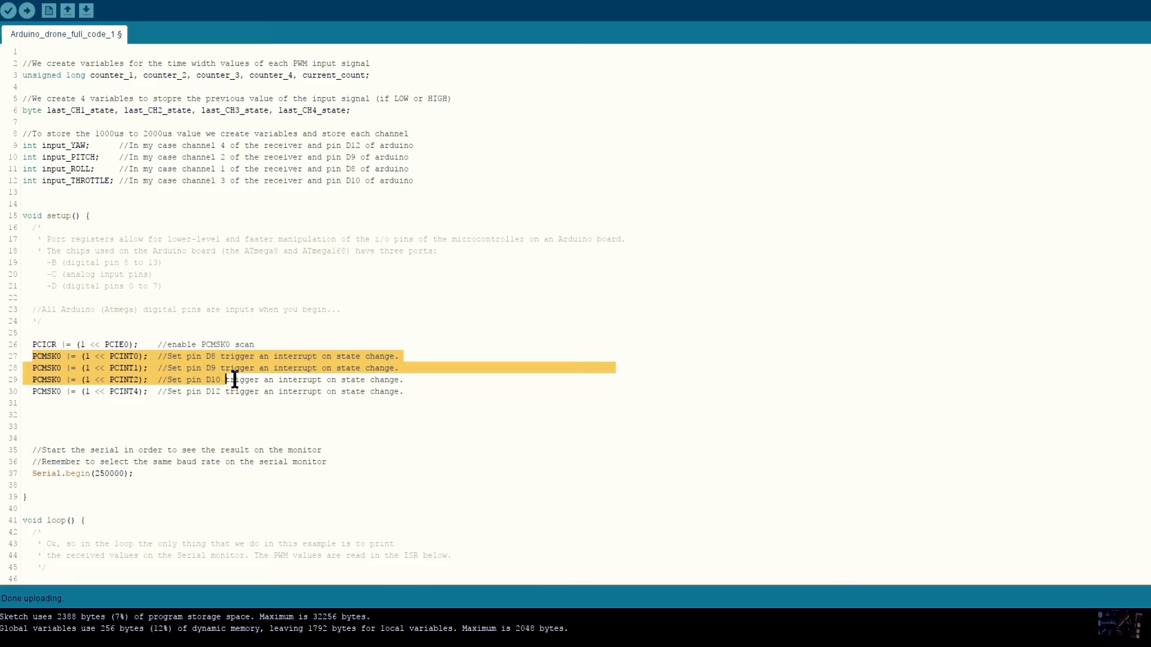
left_click_drag(233, 379, 408, 392)
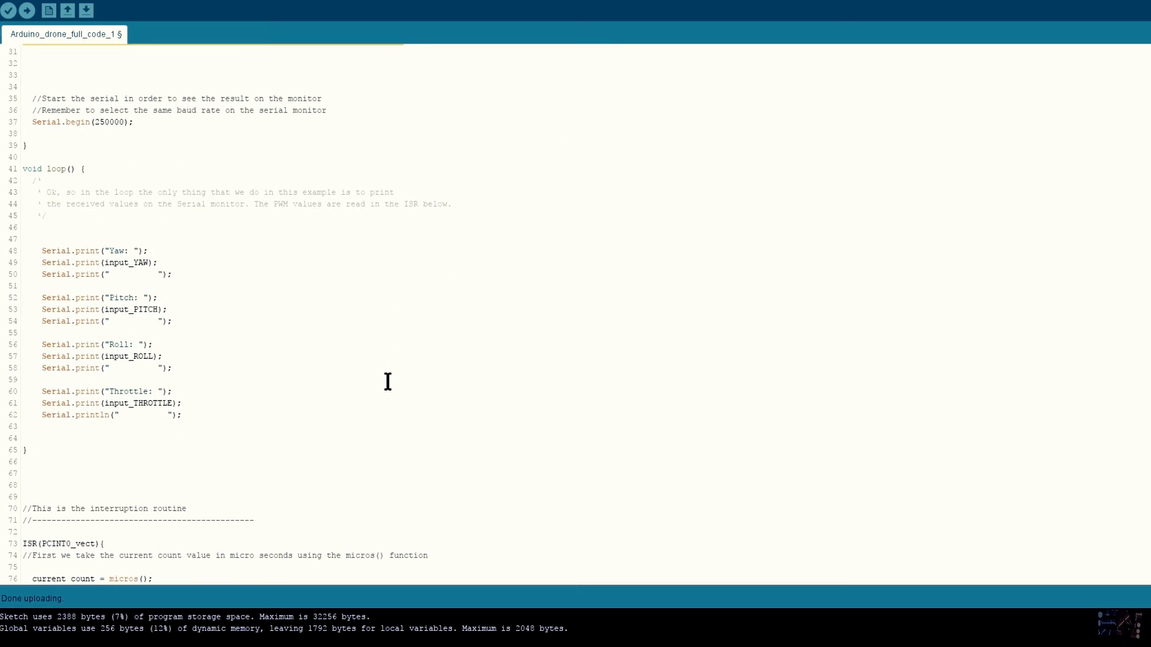
scroll("down", 3)
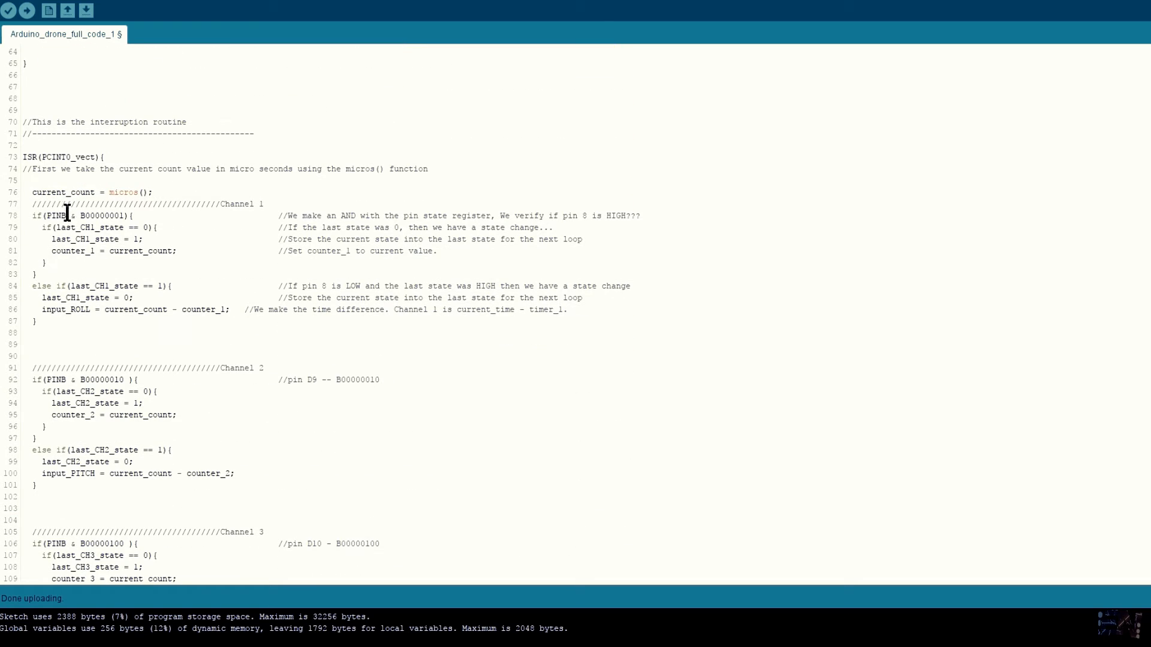
left_click_drag(44, 215, 128, 215)
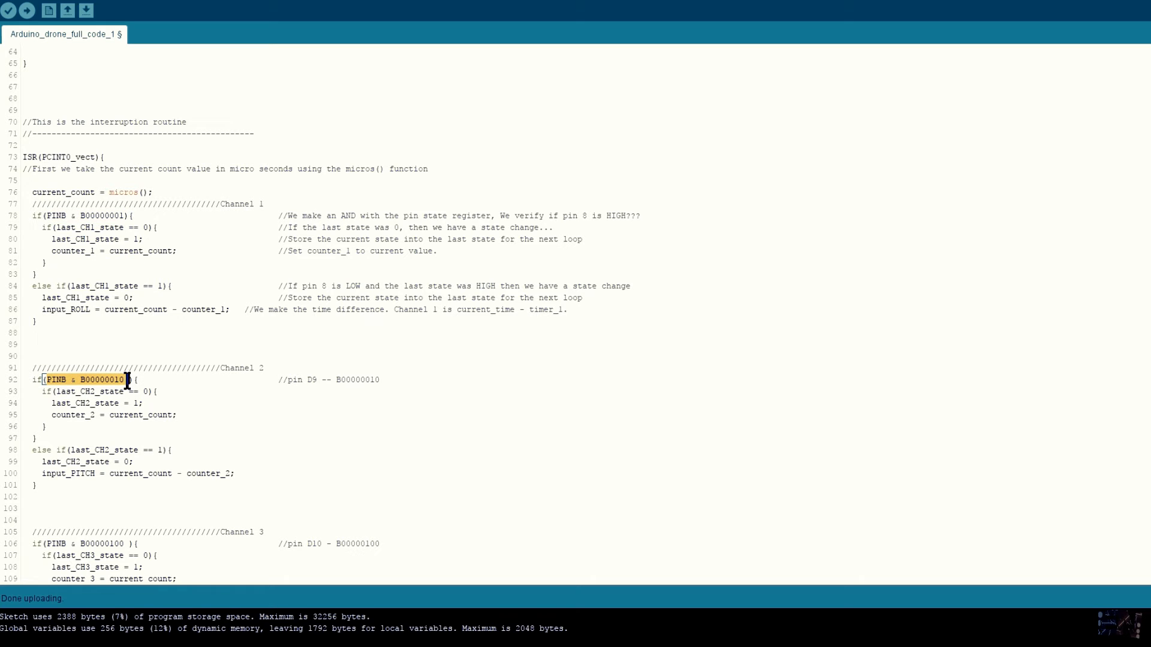
scroll("down", 3)
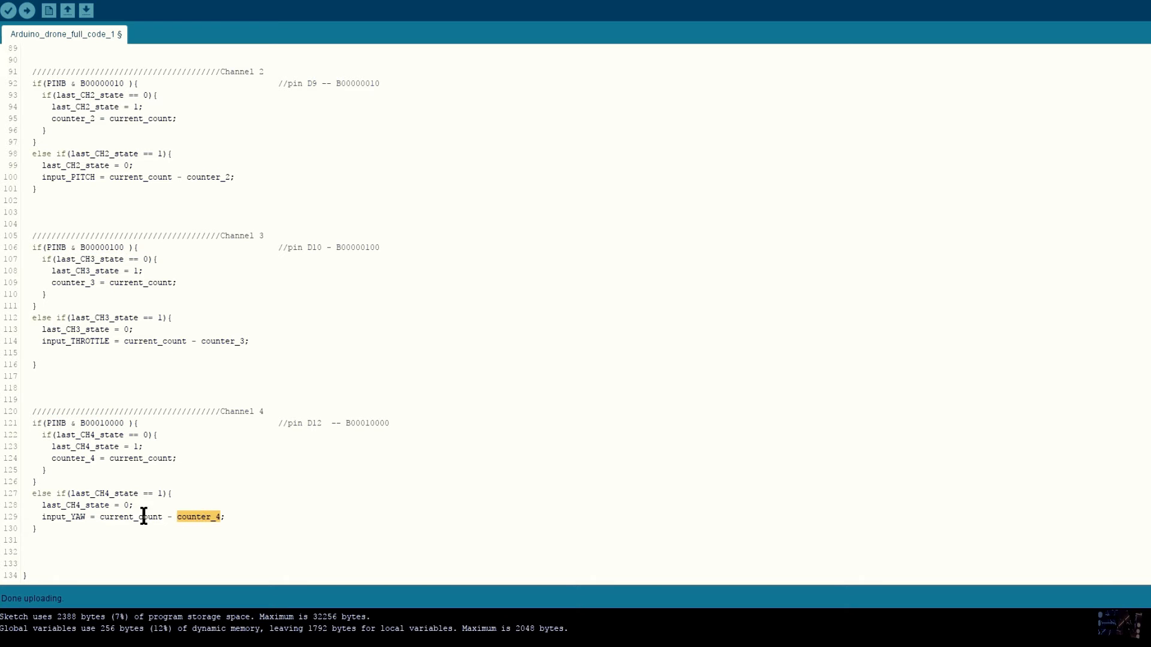
double_click(124, 516)
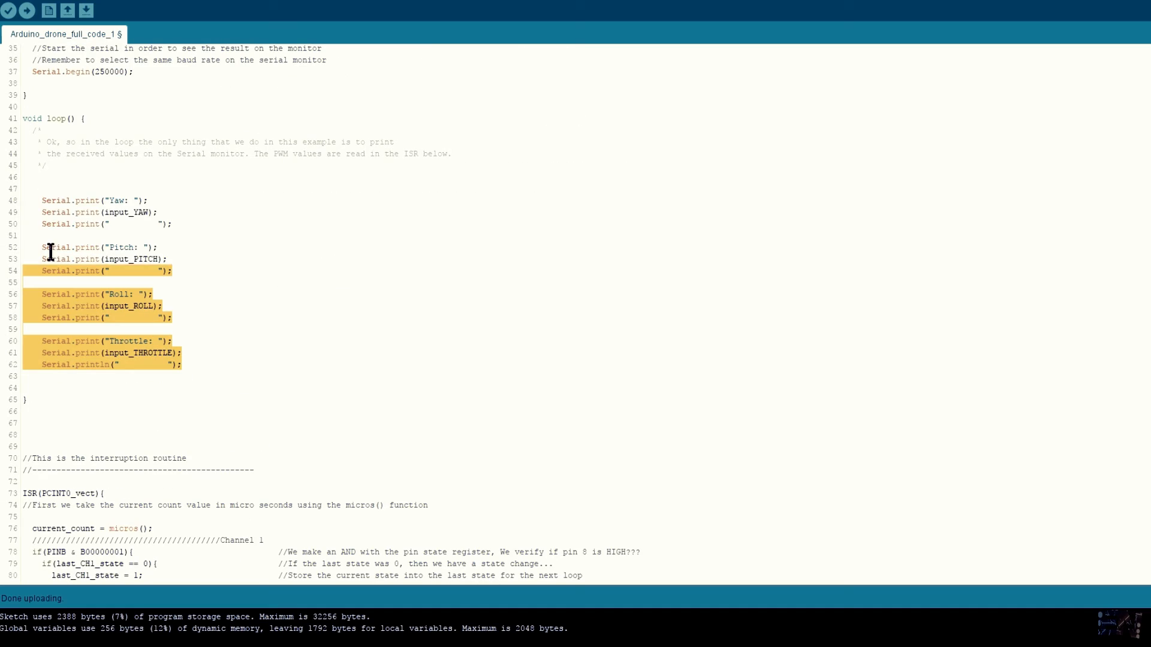
Step: Upload the test and close the serial monitor after seeing Yaw readings near 77
left_click(29, 12)
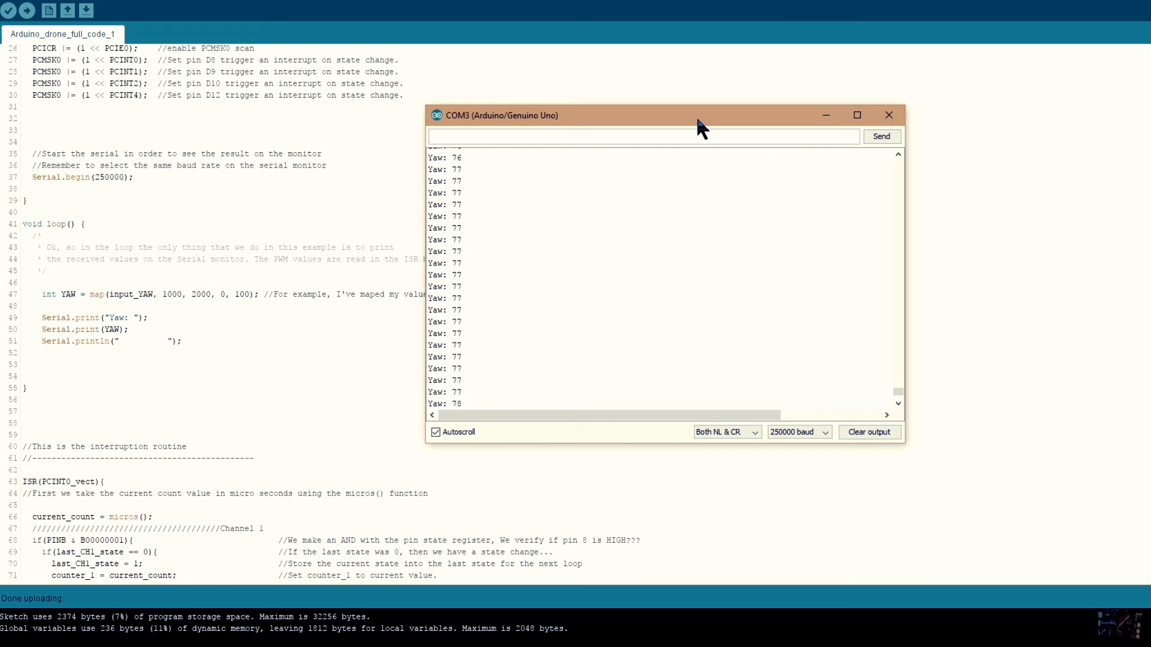
left_click(888, 115)
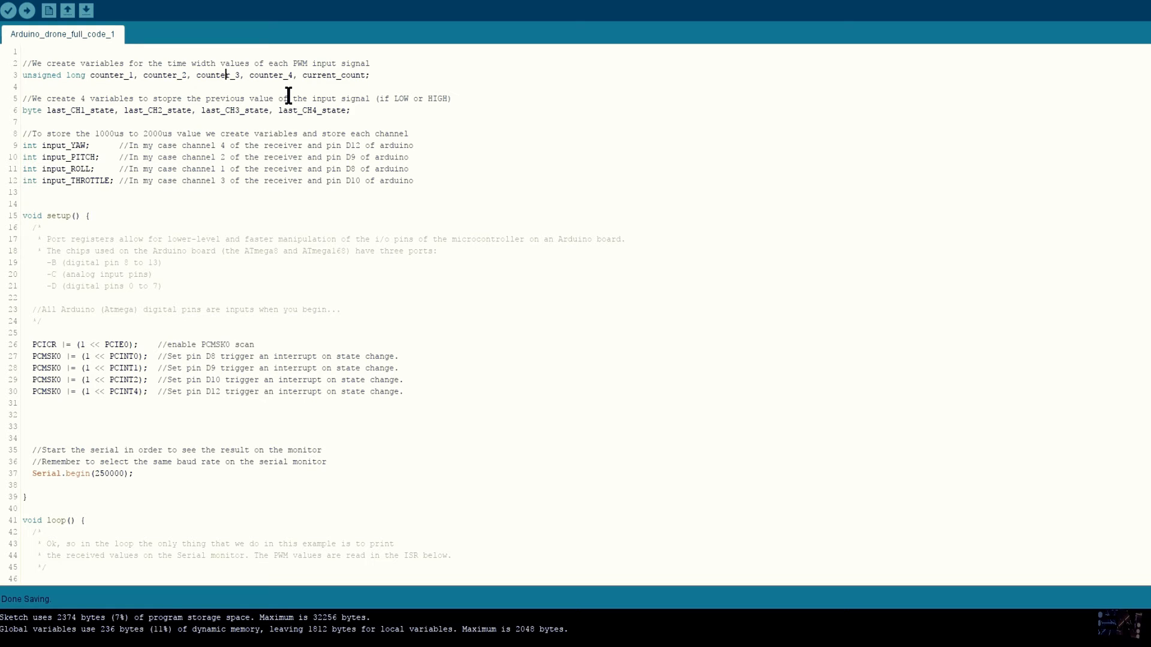
left_click_drag(24, 145, 110, 181)
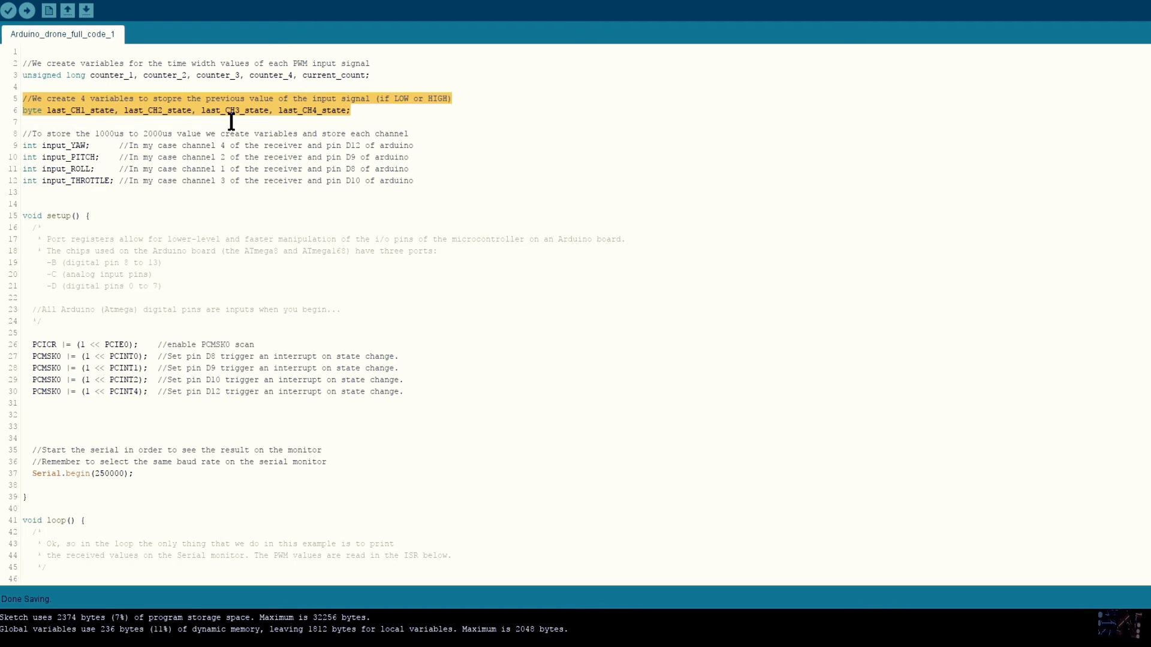
scroll("down", 3)
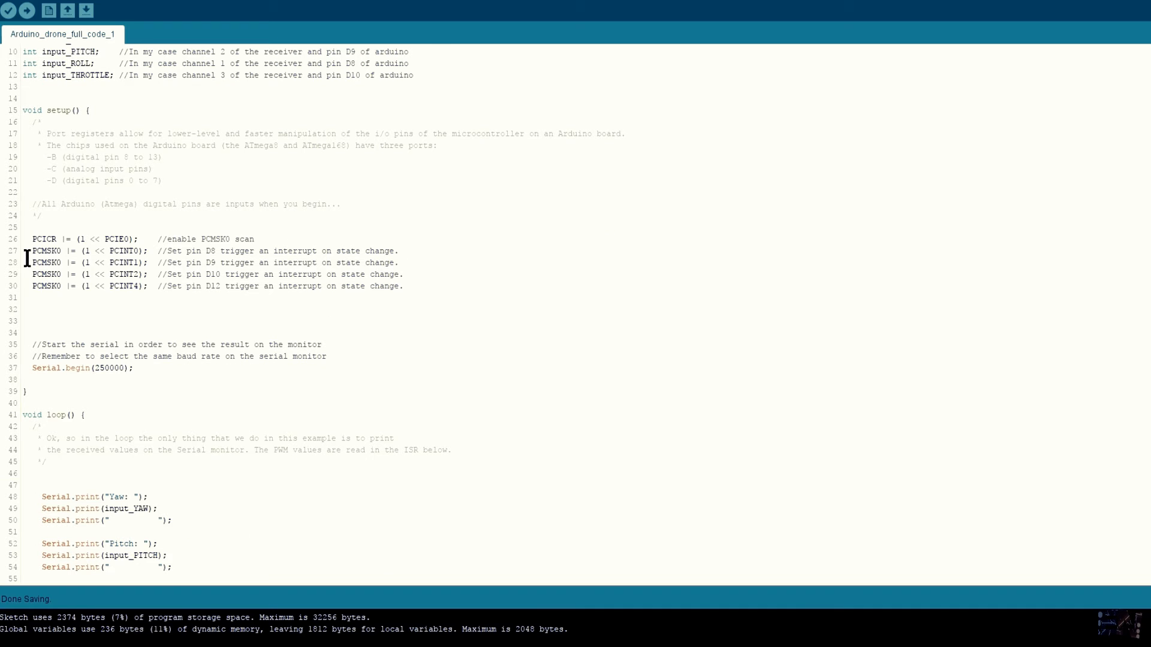
left_click_drag(31, 239, 412, 285)
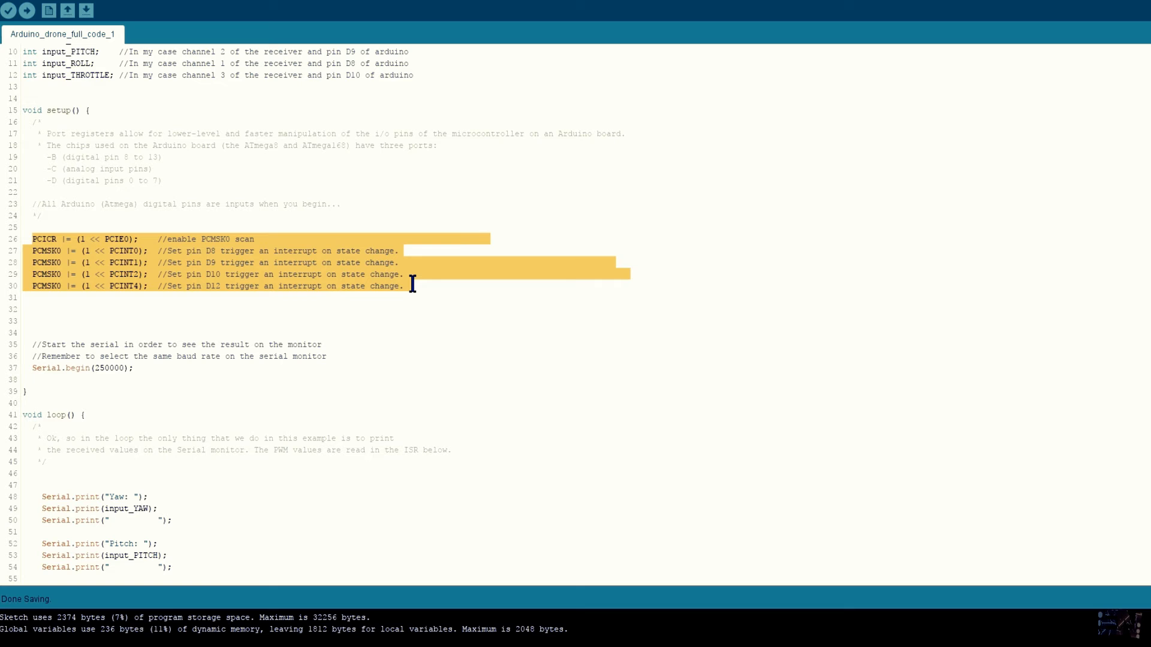
scroll("down", 3)
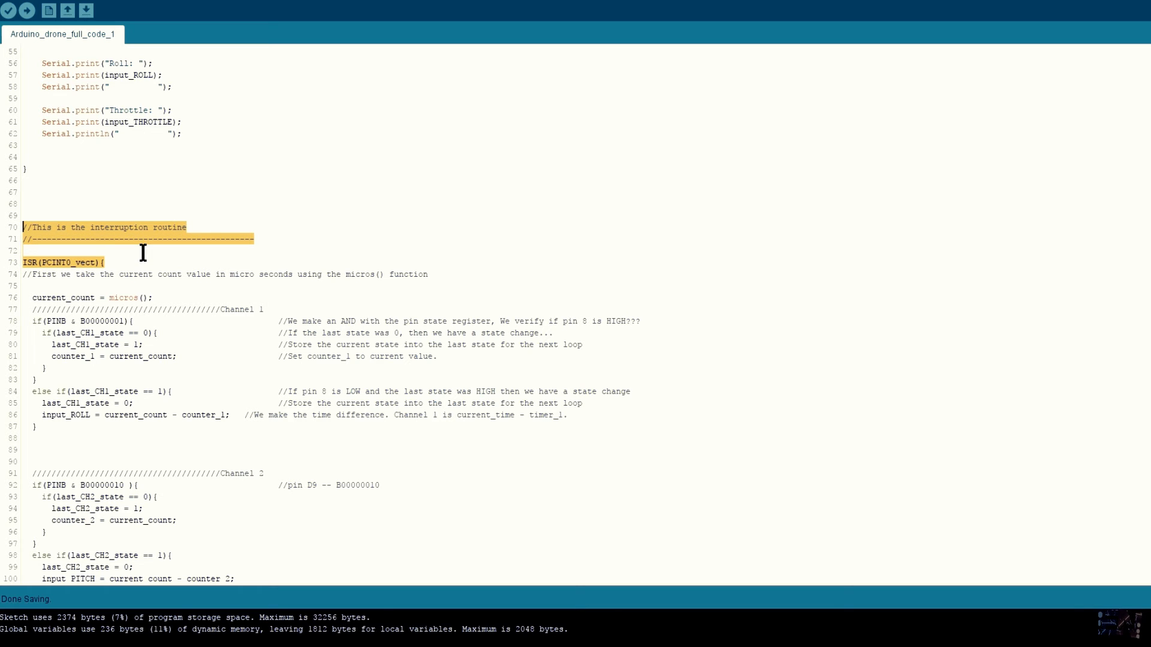
scroll("down", 3)
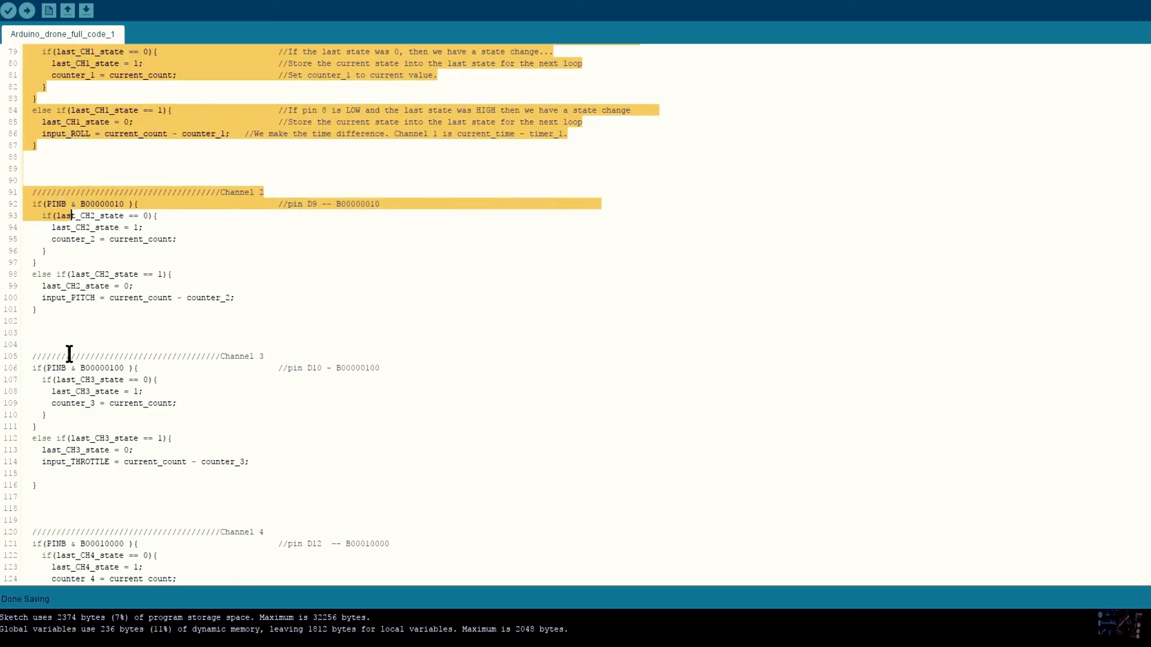
scroll("down", 3)
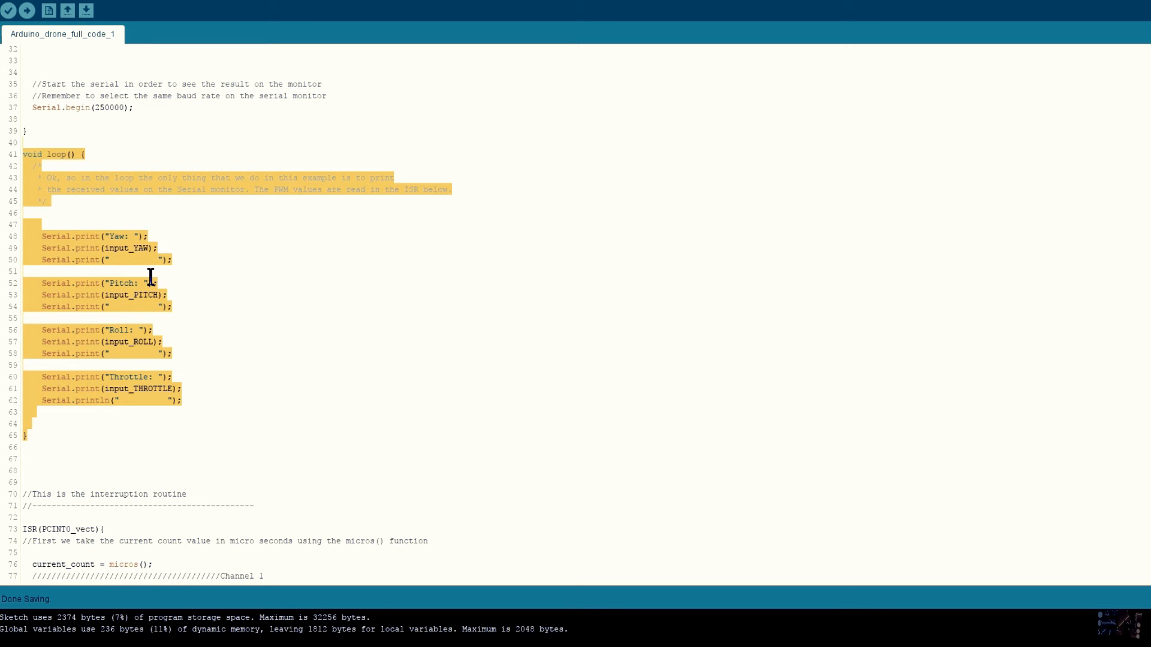
Step: Replace the loop prints with 'Add the next part of the code here... Soon...'
type("Add the next part of the code here.")
type("Soon")
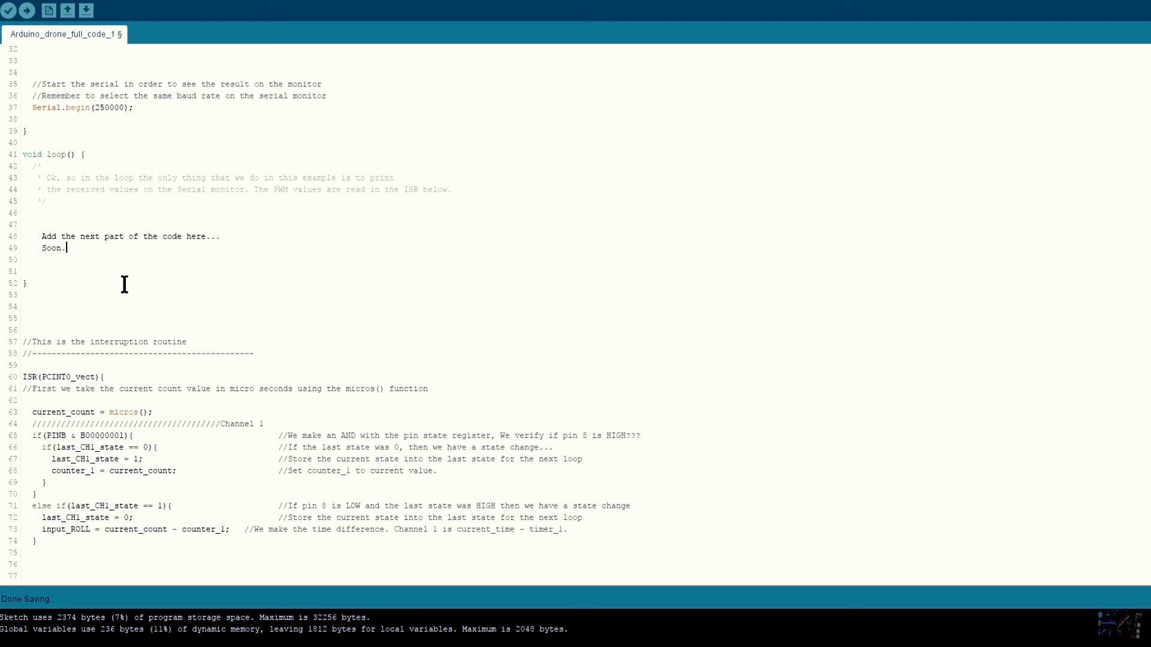
type("..")
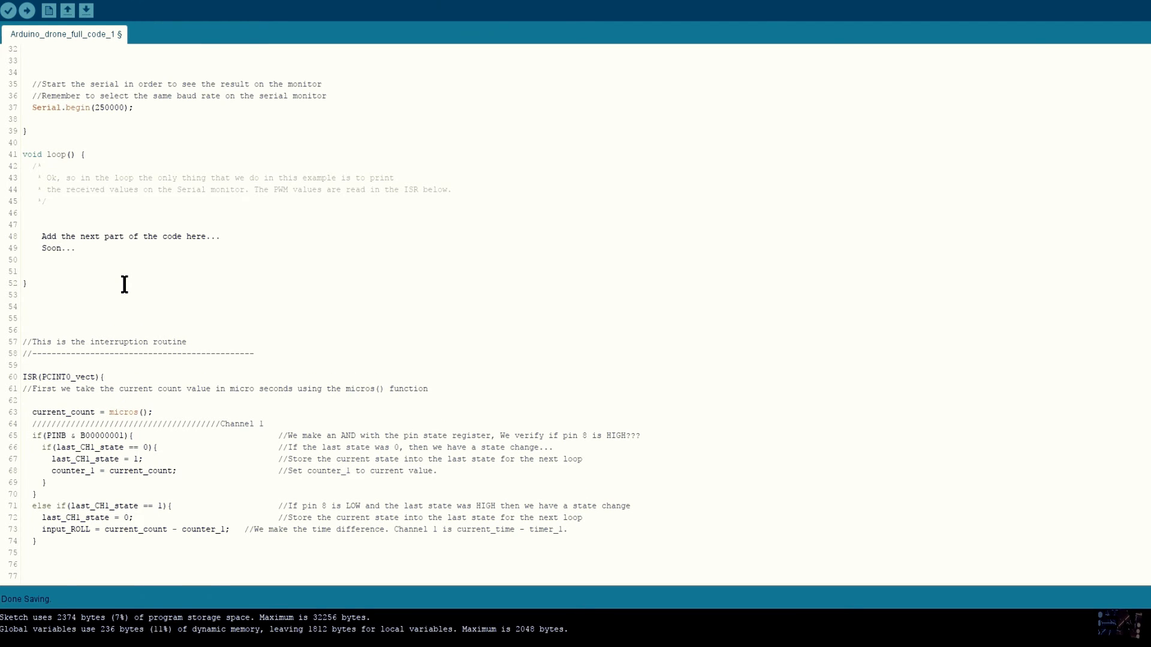